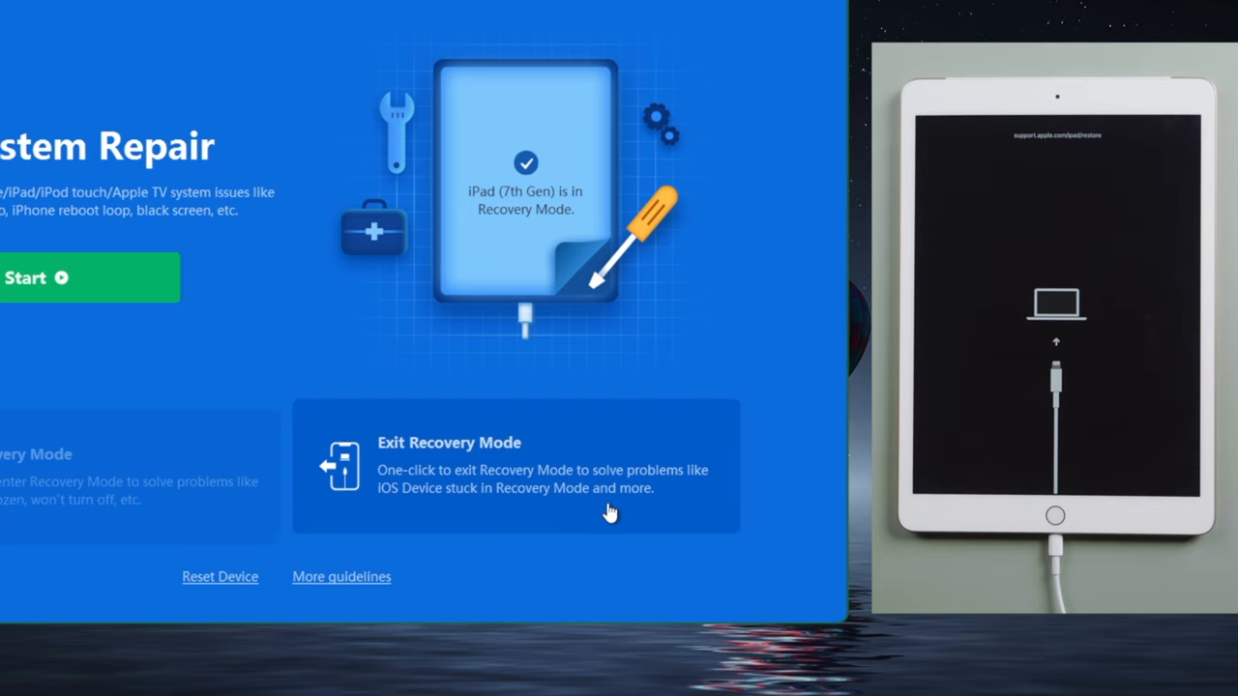
Use ReiBoot's Exit Recovery Mode option on the iPad (7th Gen).
{"action": "left_click", "coordinate": [516, 465]}
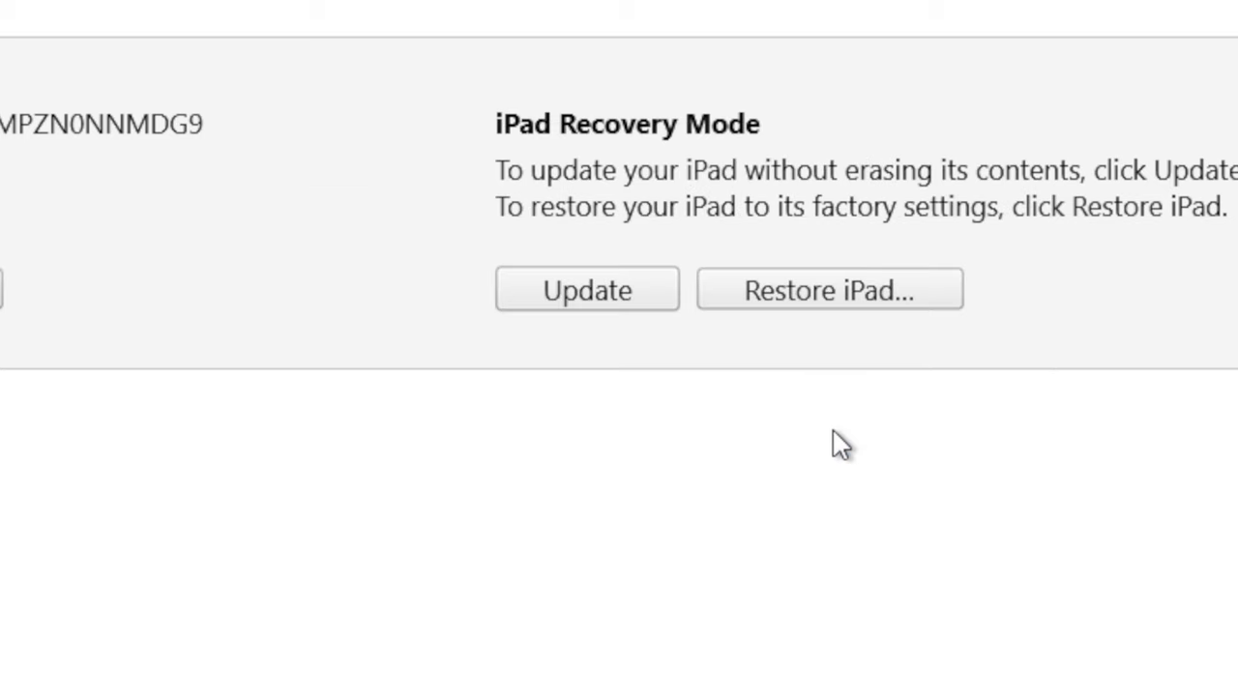
Choose Update for the iPad in recovery mode and check the download's progress.
{"action": "left_click", "coordinate": [586, 290]}
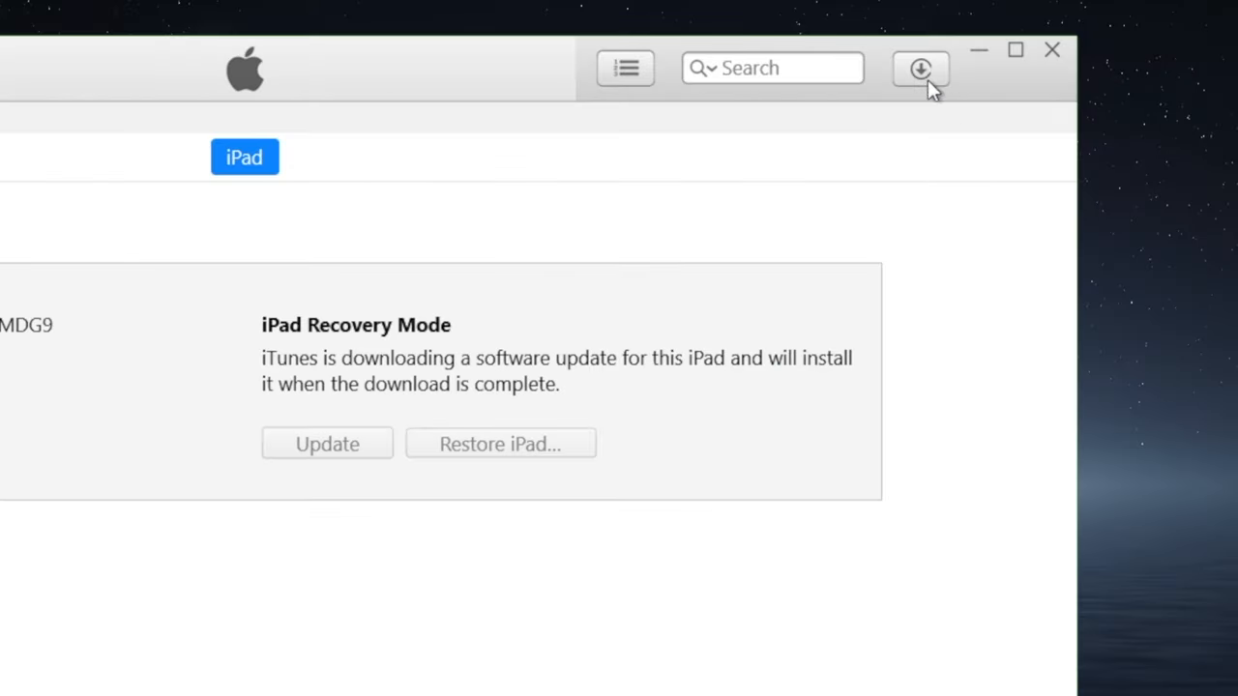
{"action": "left_click", "coordinate": [920, 69]}
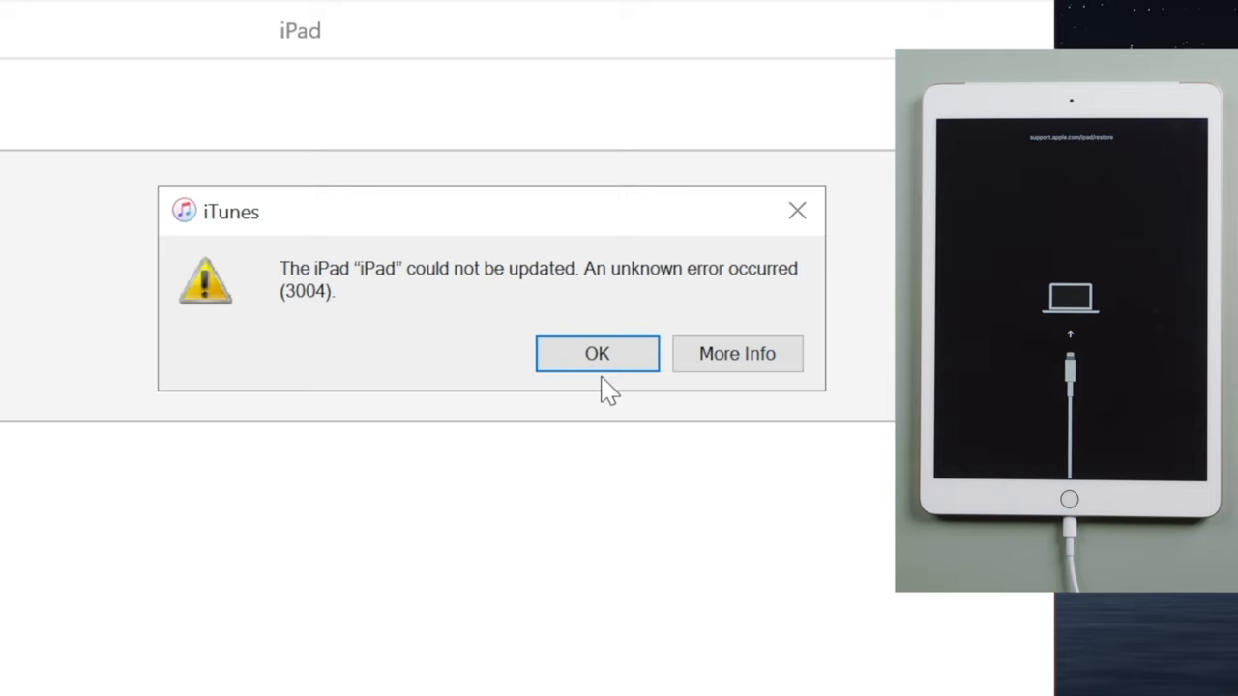
Close the iTunes unknown error 3004 update failure message.
{"action": "left_click", "coordinate": [597, 353]}
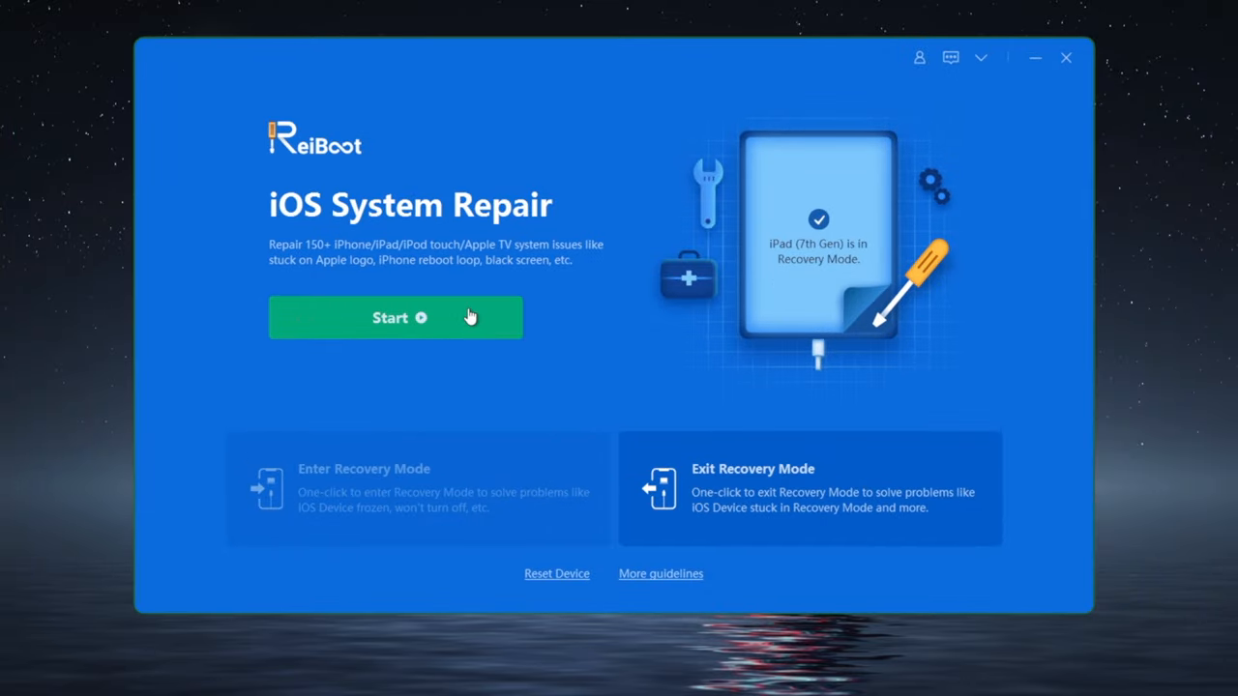
Select Standard Repair, download firmware 14.7.1, and start repairing the iPad.
{"action": "left_click", "coordinate": [394, 317]}
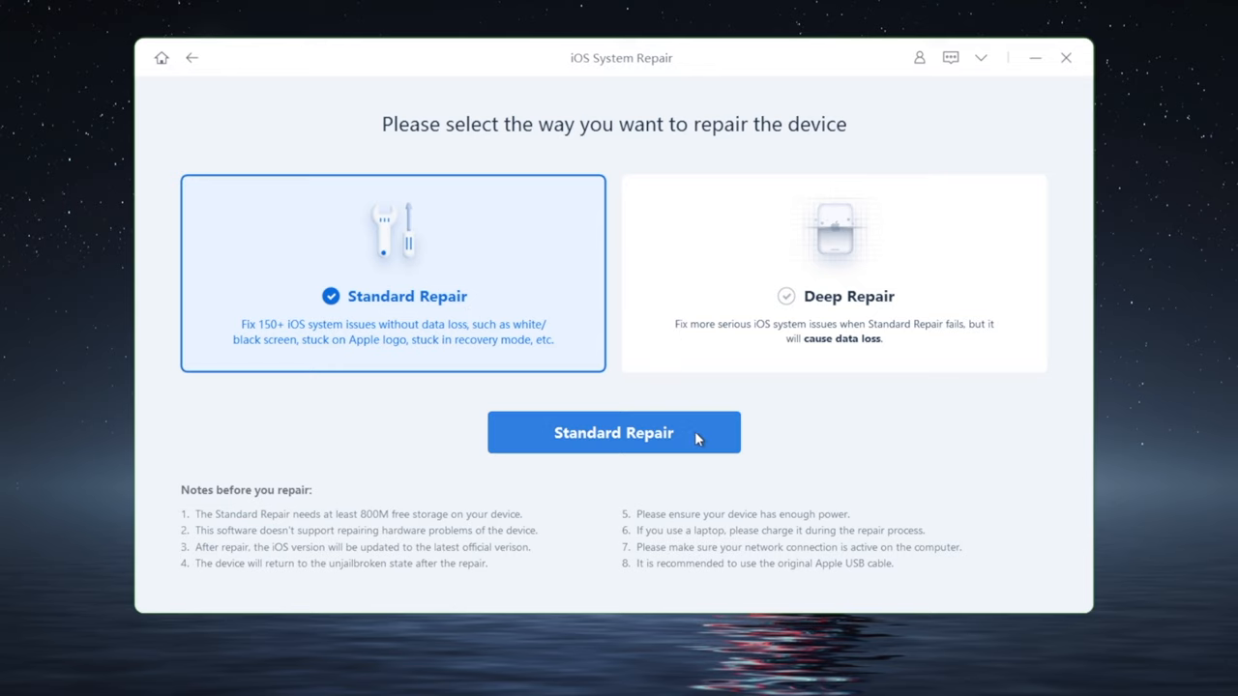
{"action": "left_click", "coordinate": [613, 433]}
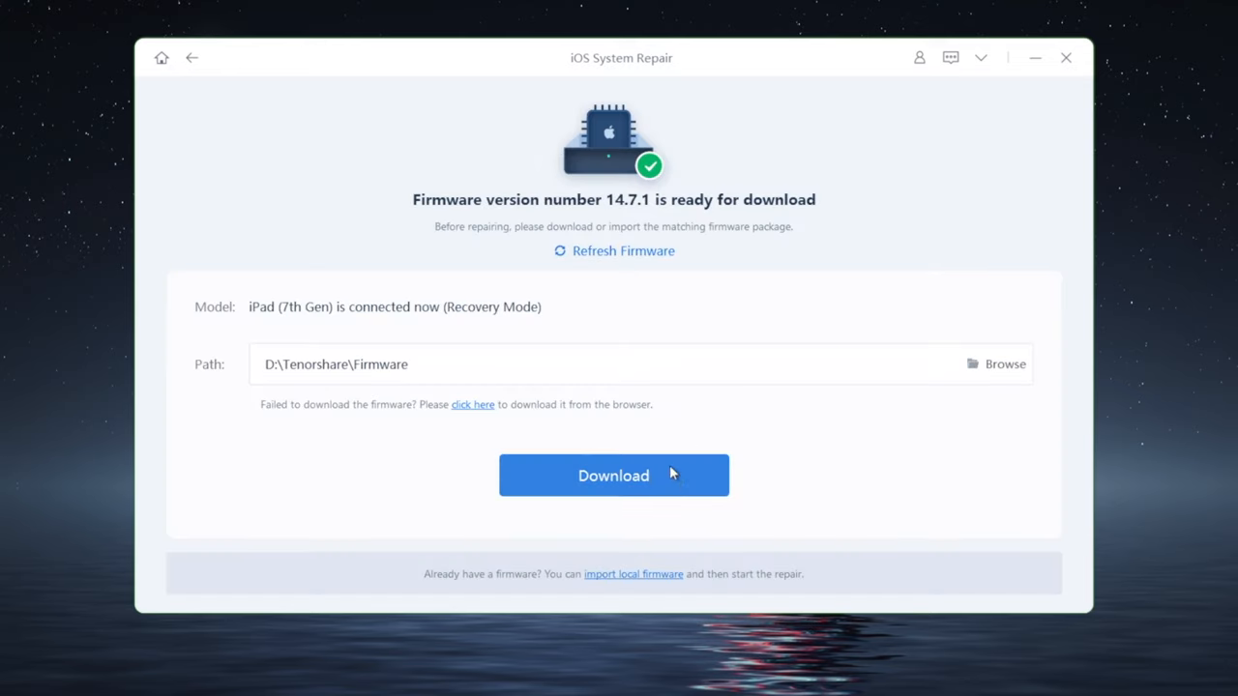
{"action": "left_click", "coordinate": [613, 475]}
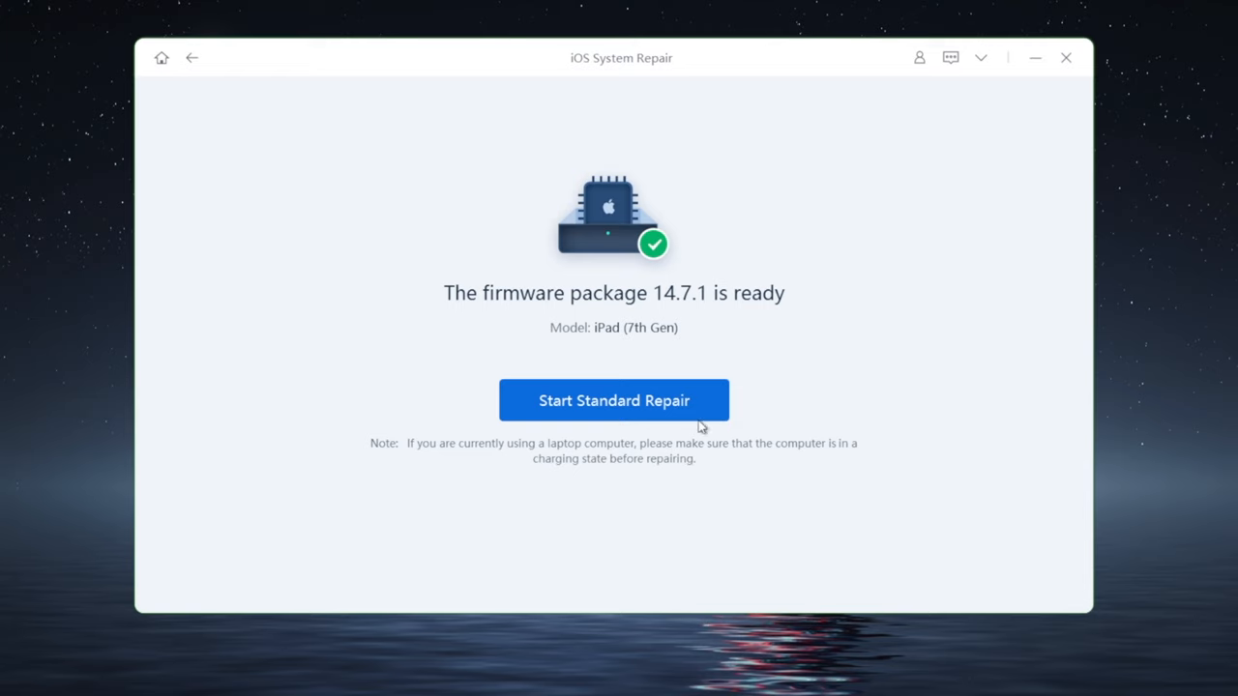
{"action": "left_click", "coordinate": [613, 400]}
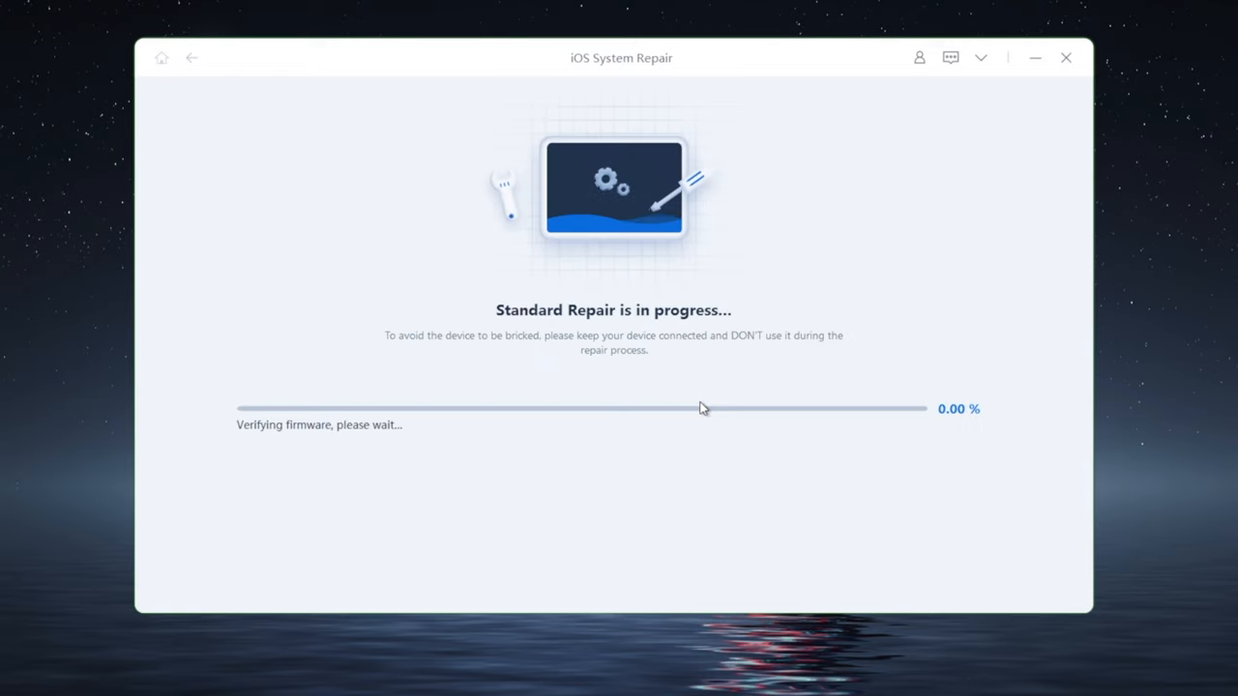